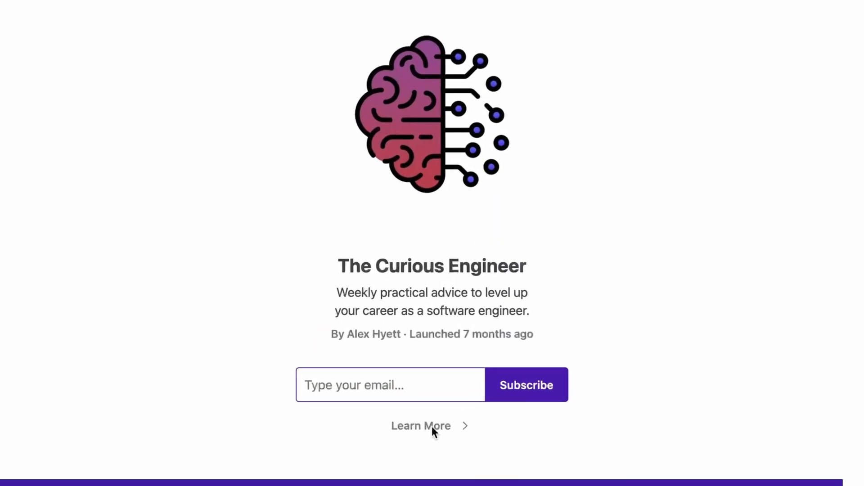
Leave the landing page via 'Learn More' and open the 'Software Engineering Promotions' article from the home feed
{"action": "left_click", "coordinate": [420, 426]}
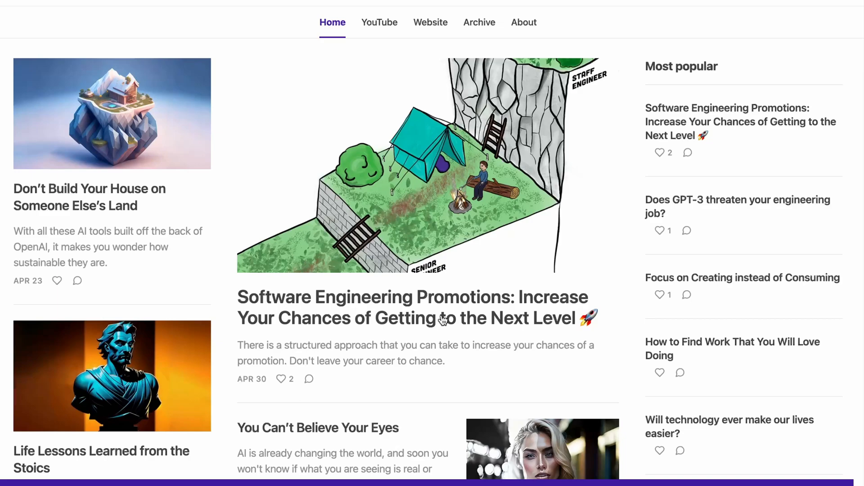
{"action": "left_click", "coordinate": [412, 307]}
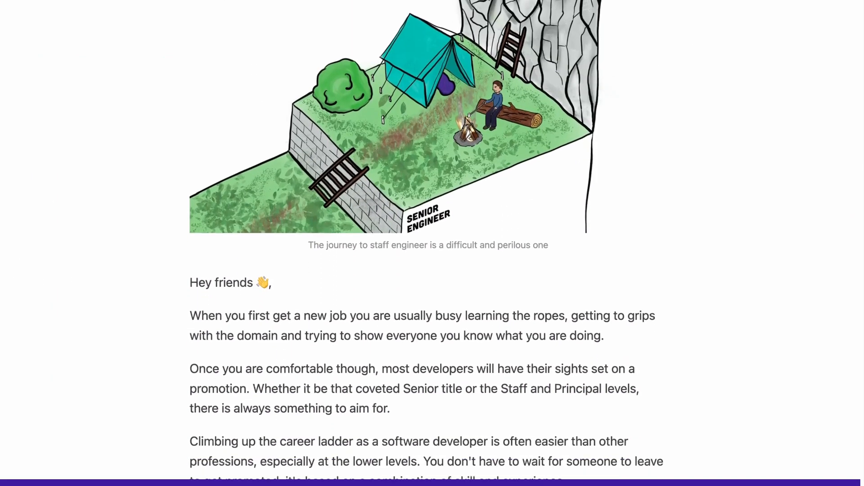